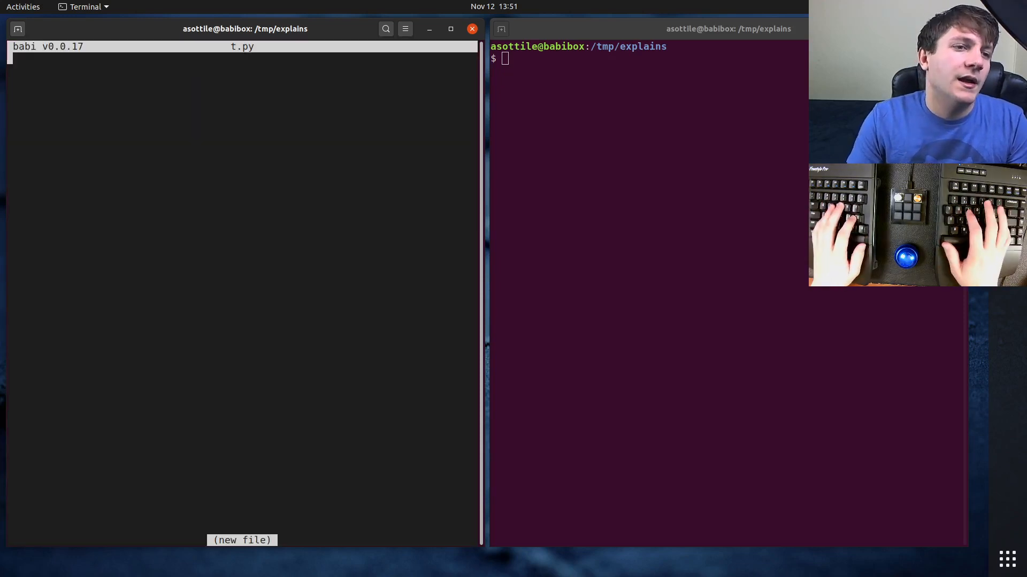
Write 'from typing import Optional' and 'x: Optional[int] = 4' in t.py.
{"action": "type", "text": "from typing Option"}
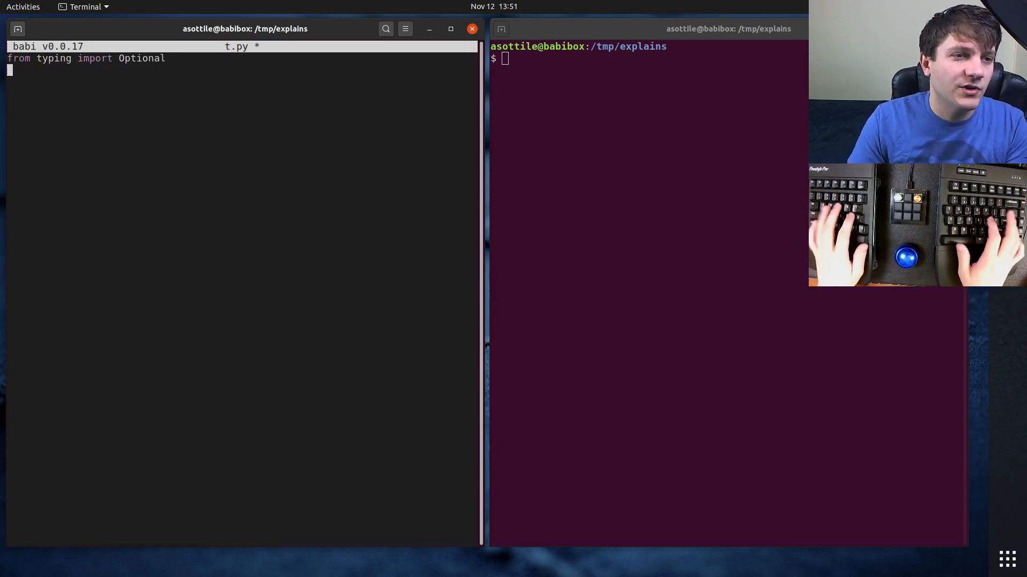
{"action": "type", "text": "x:"}
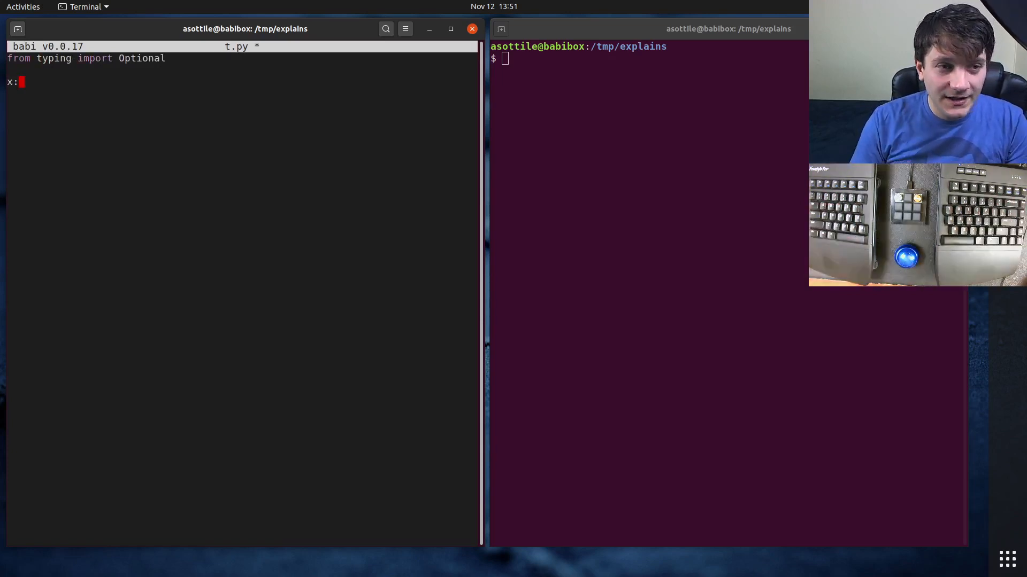
{"action": "type", "text": "Op"}
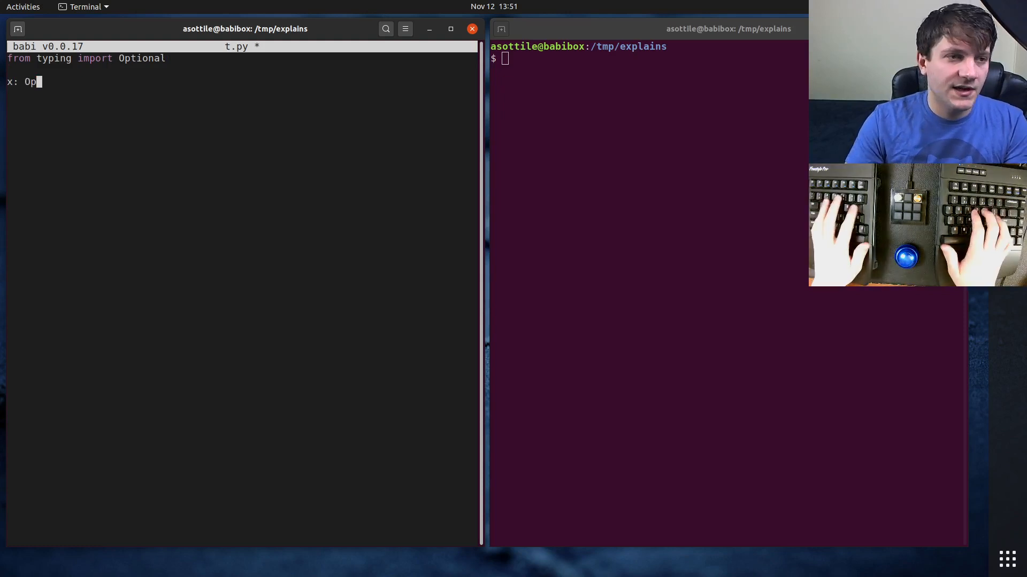
{"action": "type", "text": "tional[int] = 4"}
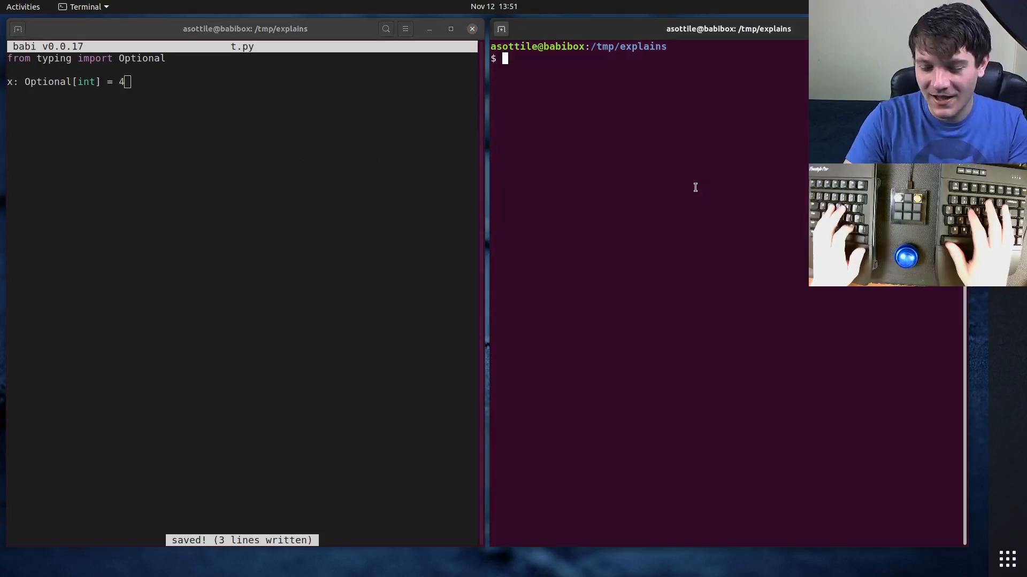
Create the venv with 'virtualenv venv' and add 'reveal_type(x)' to t.py.
{"action": "type", "text": "virtualenv venv"}
{"action": "type", "text": "pip install mypy"}
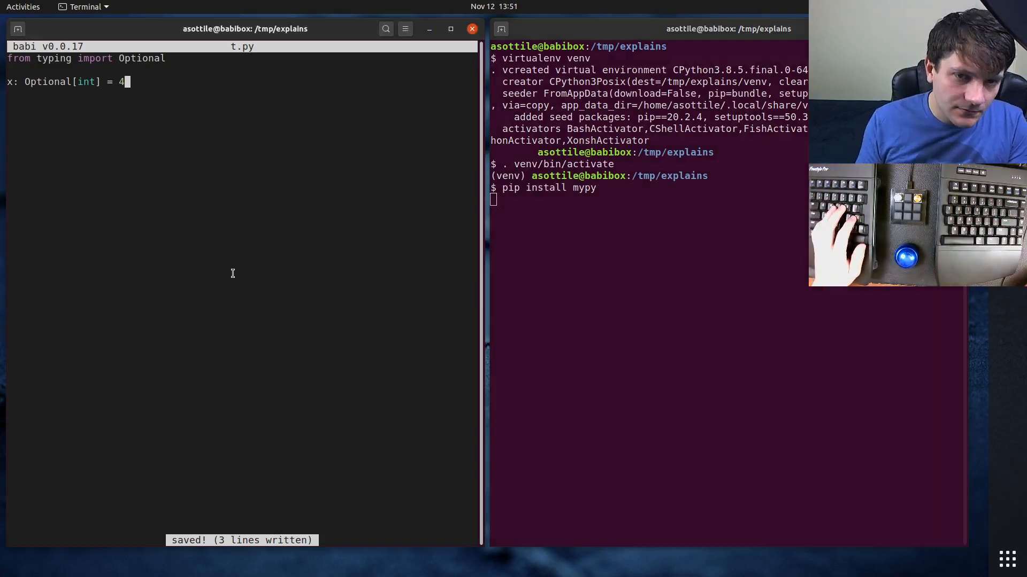
{"action": "type", "text": "rev"}
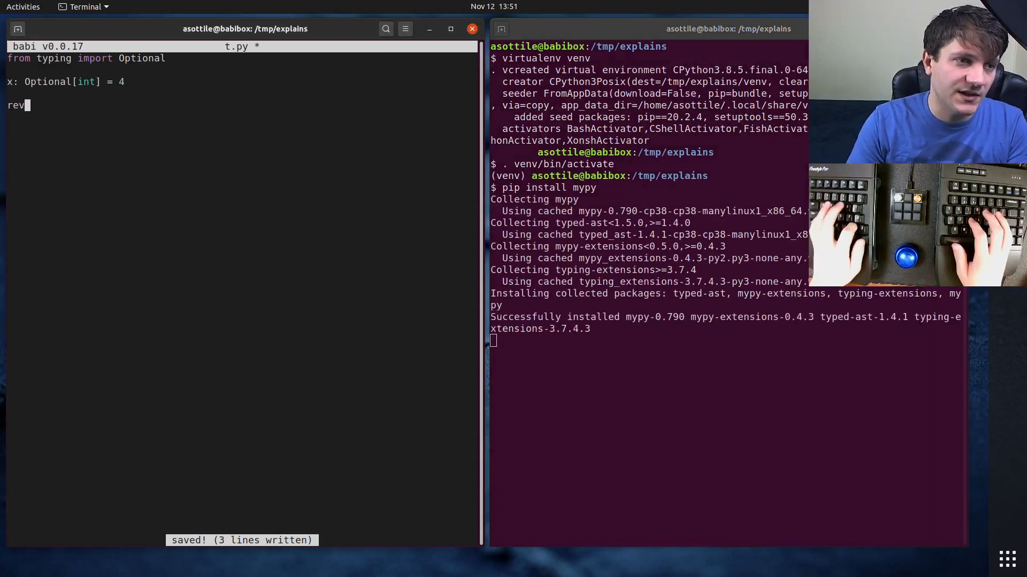
{"action": "type", "text": "eal_type("}
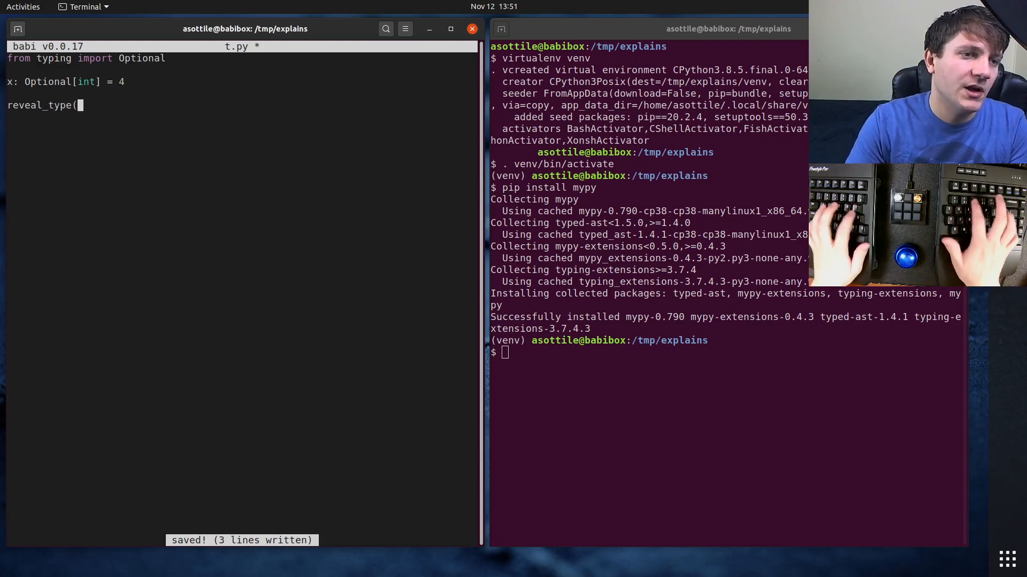
{"action": "type", "text": "x)"}
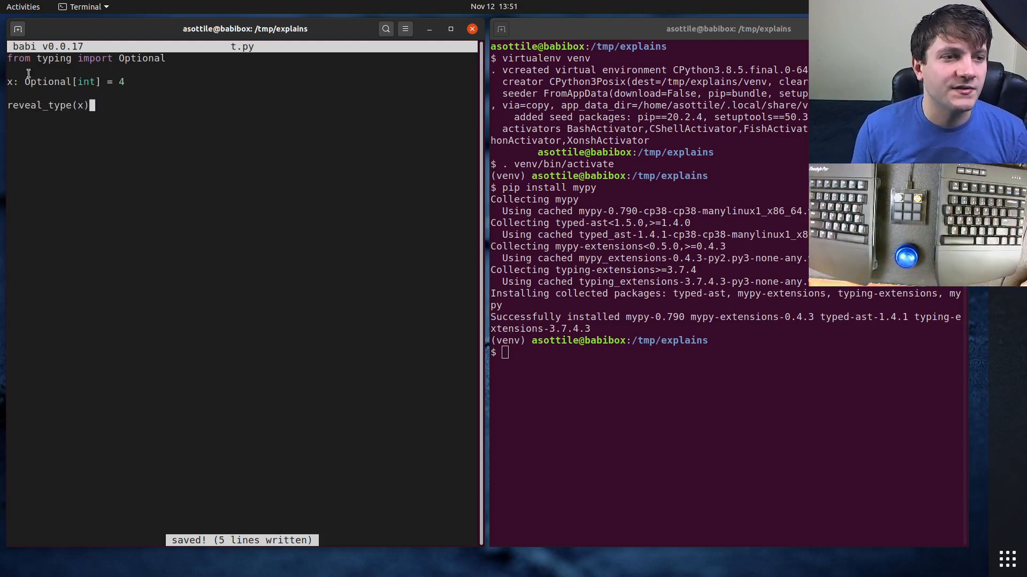
Run 'mypy t.py', revealing x as Union[builtins.int, None].
{"action": "double_click", "coordinate": [46, 82]}
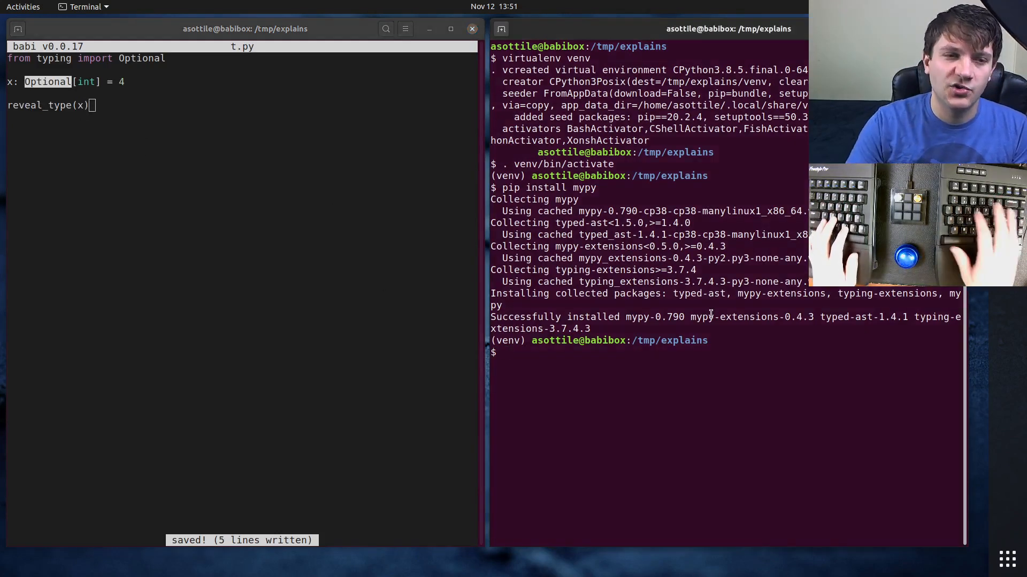
{"action": "type", "text": "mypy"}
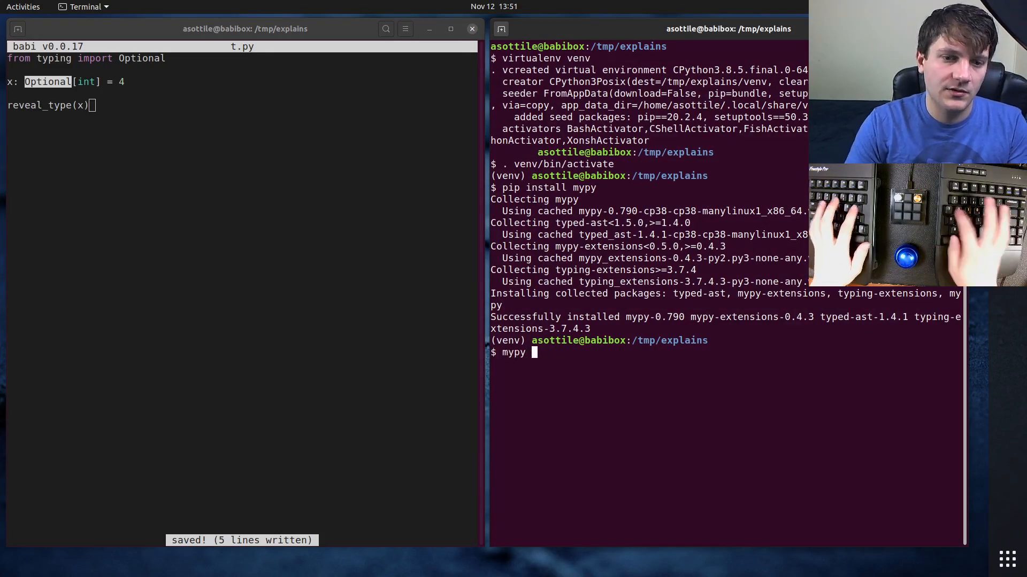
{"action": "key", "text": "Return"}
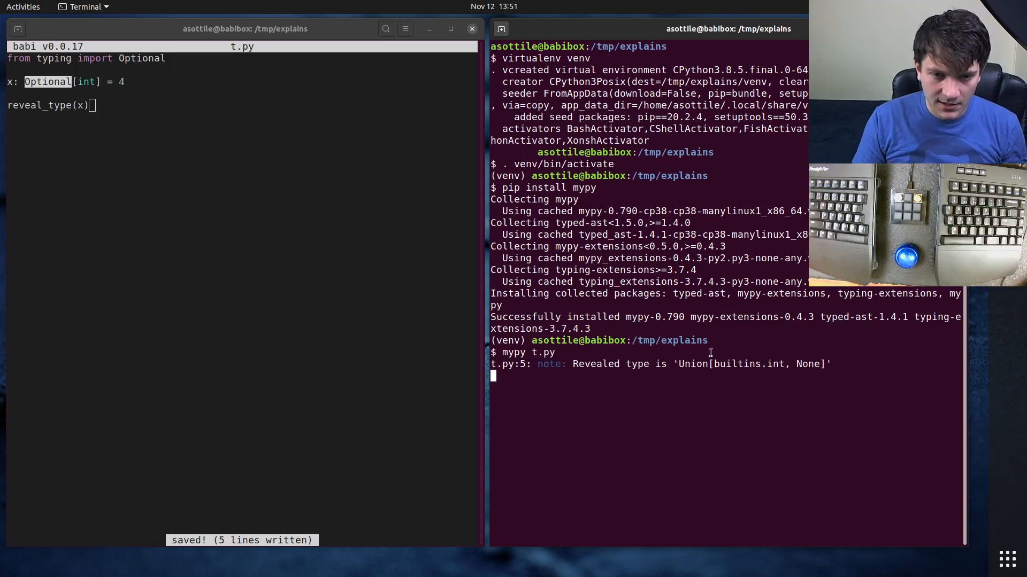
{"action": "key", "text": "Return"}
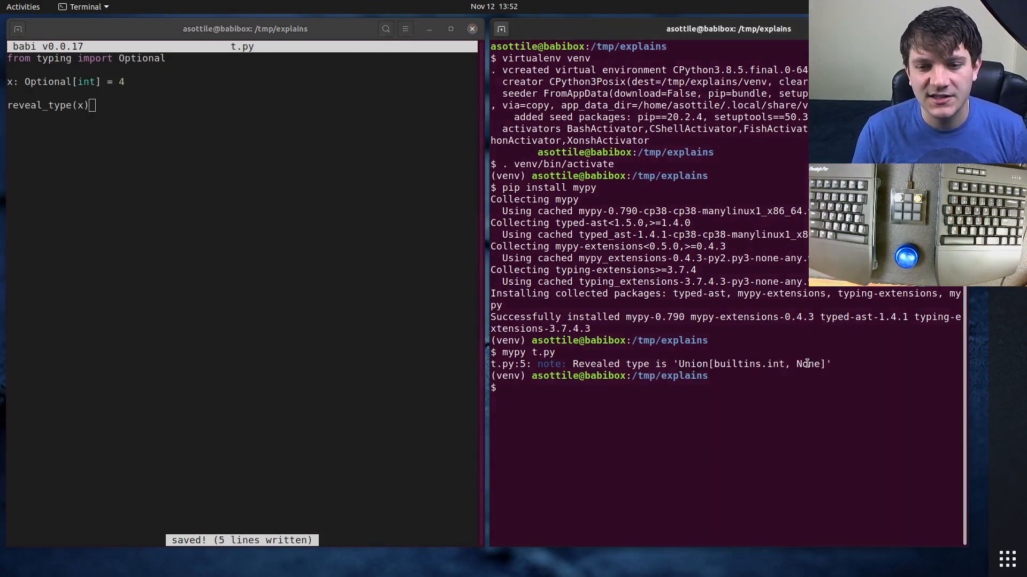
{"action": "double_click", "coordinate": [807, 364]}
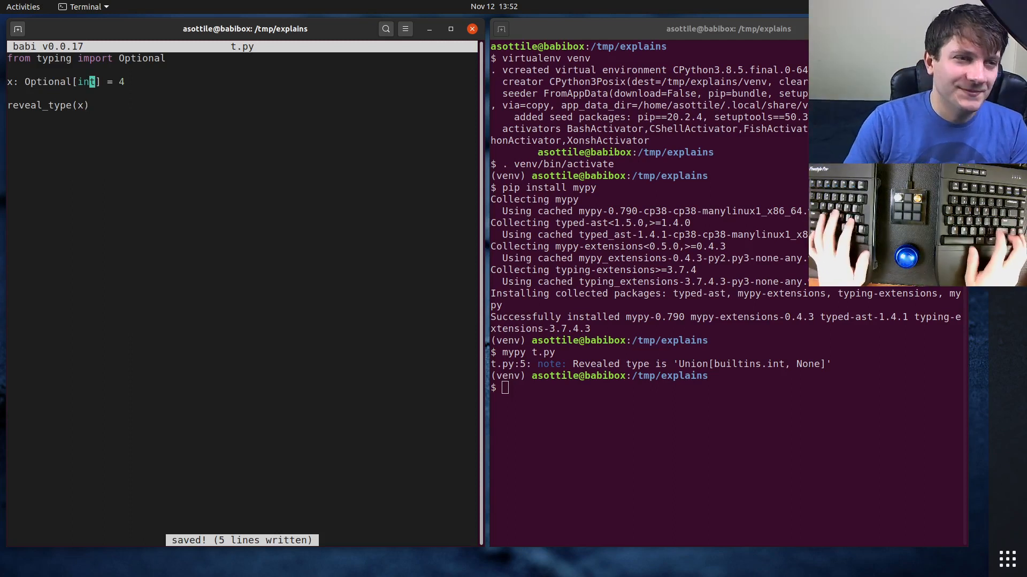
Replace reveal_type with a stub 'def func(x, y=5)' and save t.py.
{"action": "type", "text": "def (x"}
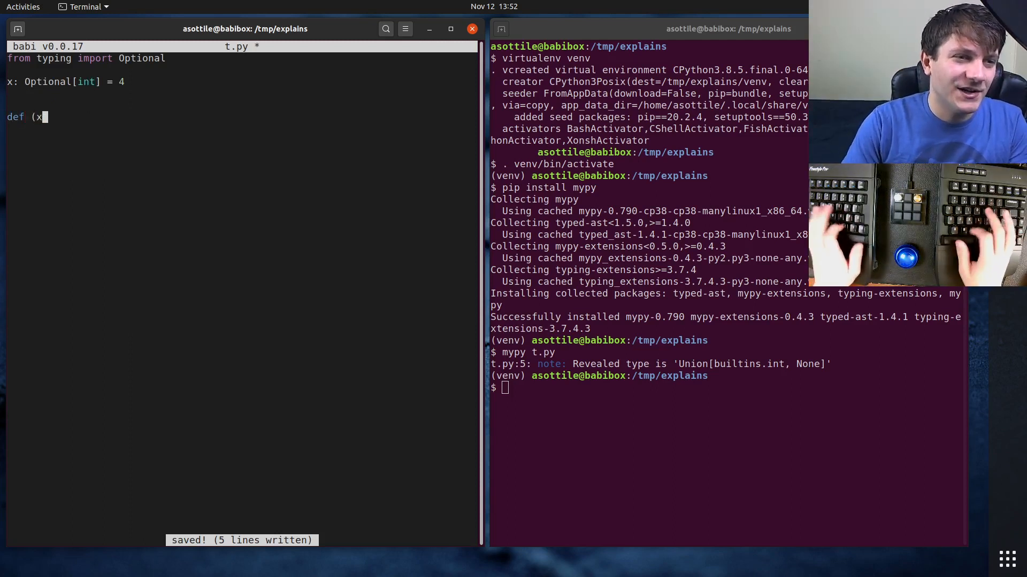
{"action": "type", "text": ", y="}
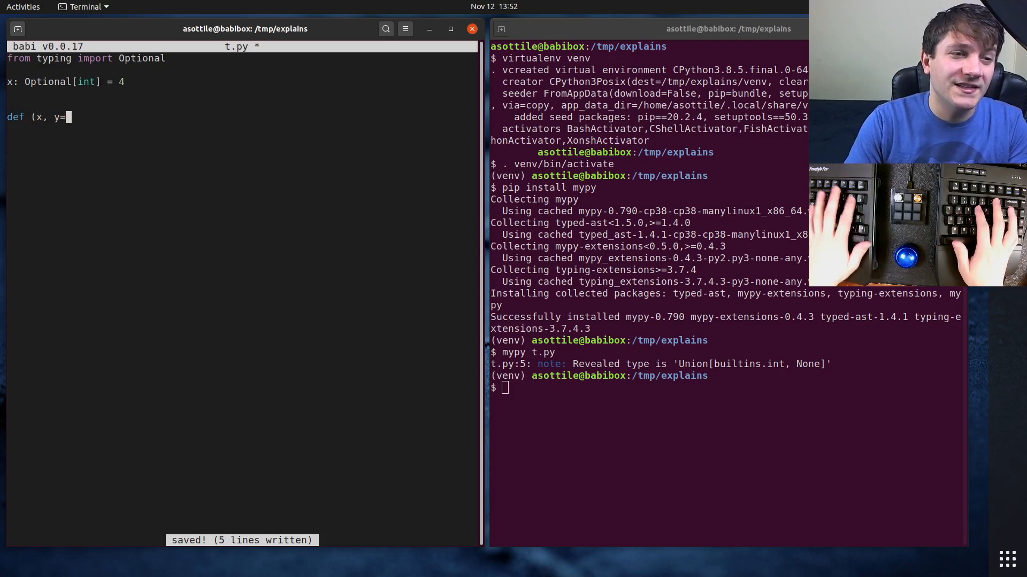
{"action": "type", "text": "5):"}
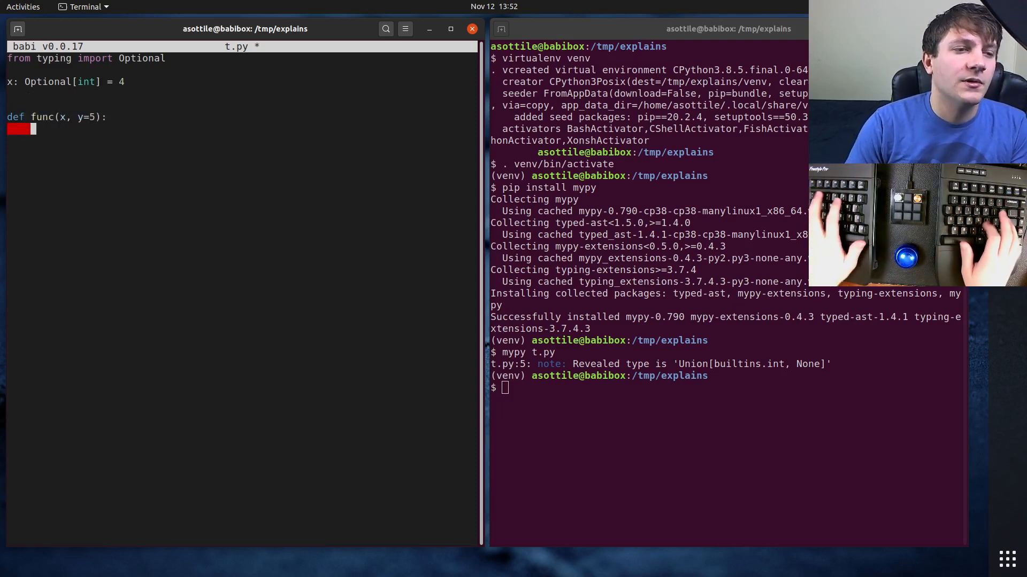
{"action": "key", "text": "ctrl+s"}
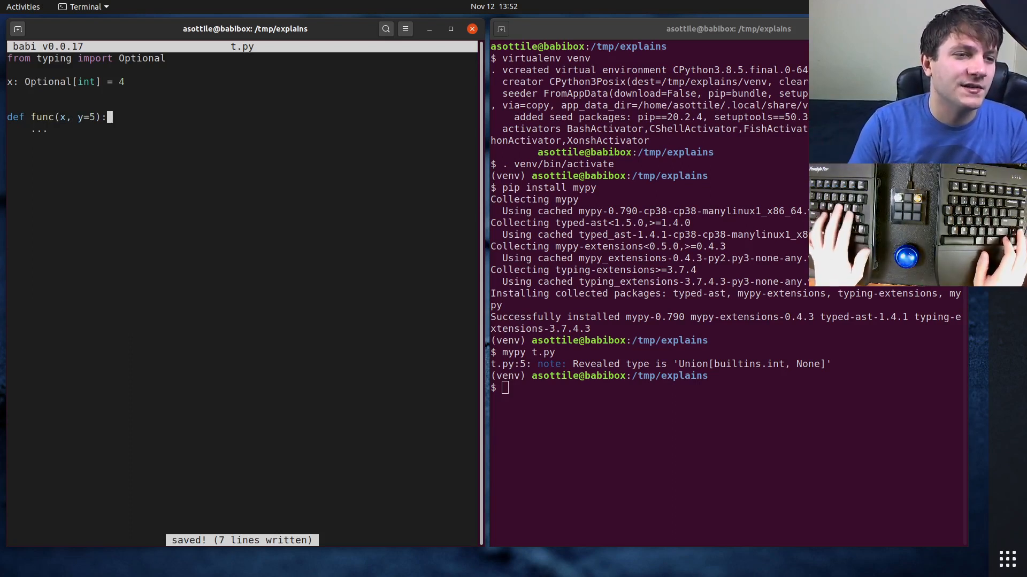
Annotate func as (x: int, y: int = 5) -> int returning x * y, then queue 'mypy t.py'.
{"action": "type", "text": "-int"}
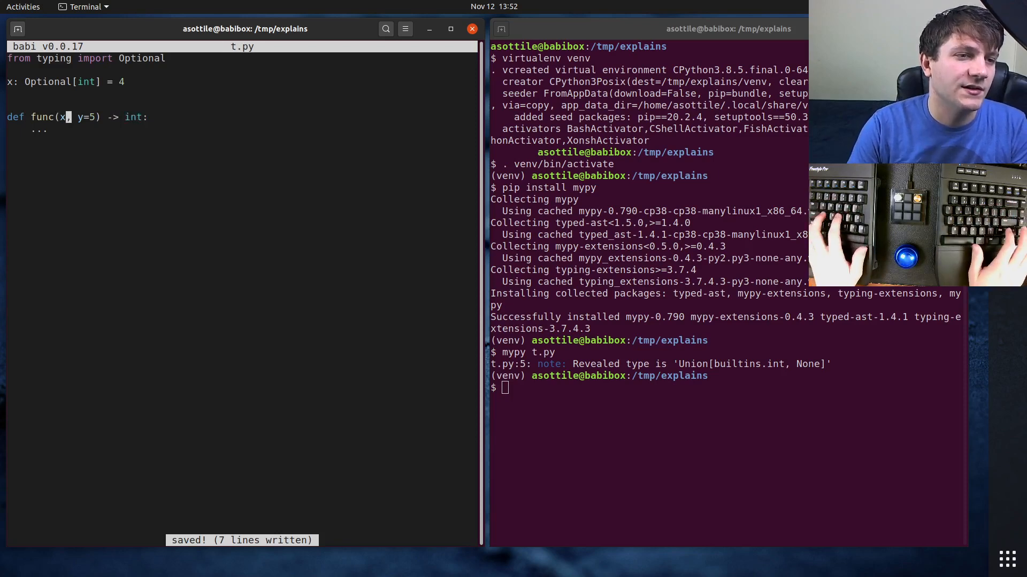
{"action": "type", "text": ": int"}
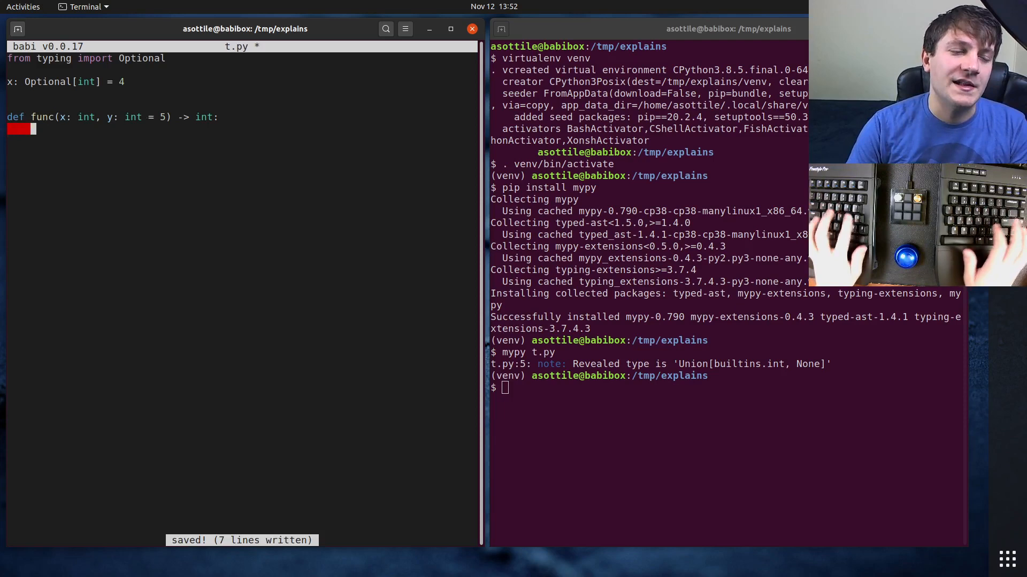
{"action": "type", "text": "return x * y"}
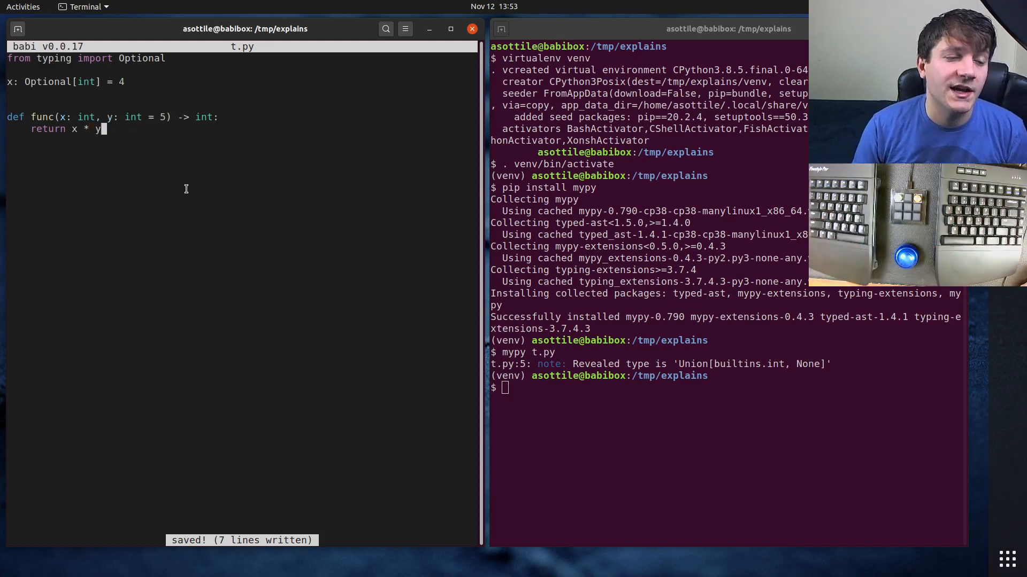
{"action": "type", "text": "mypy t.py"}
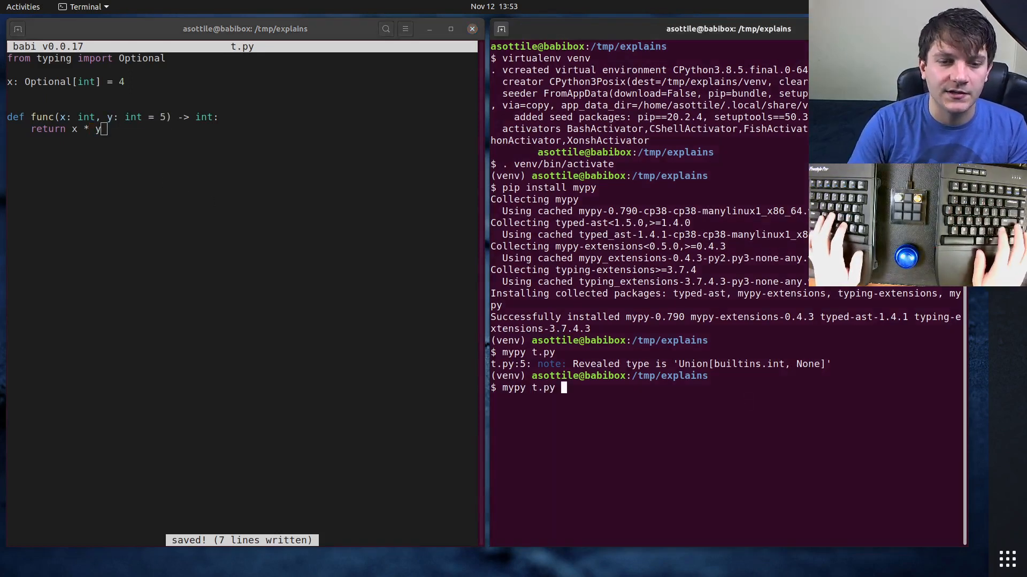
Run mypy with no issues, temporarily add 'reveal_type(y)' showing builtins.int, then remove it.
{"action": "key", "text": "Return"}
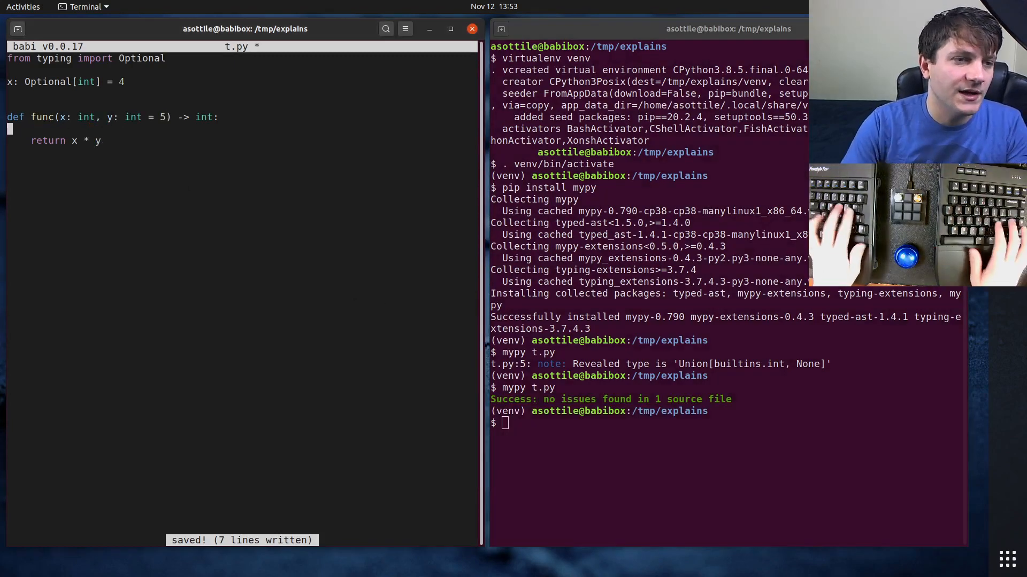
{"action": "type", "text": "reveal_type(y"}
{"action": "left_click", "coordinate": [648, 422]}
{"action": "type", "text": "mypy t.py"}
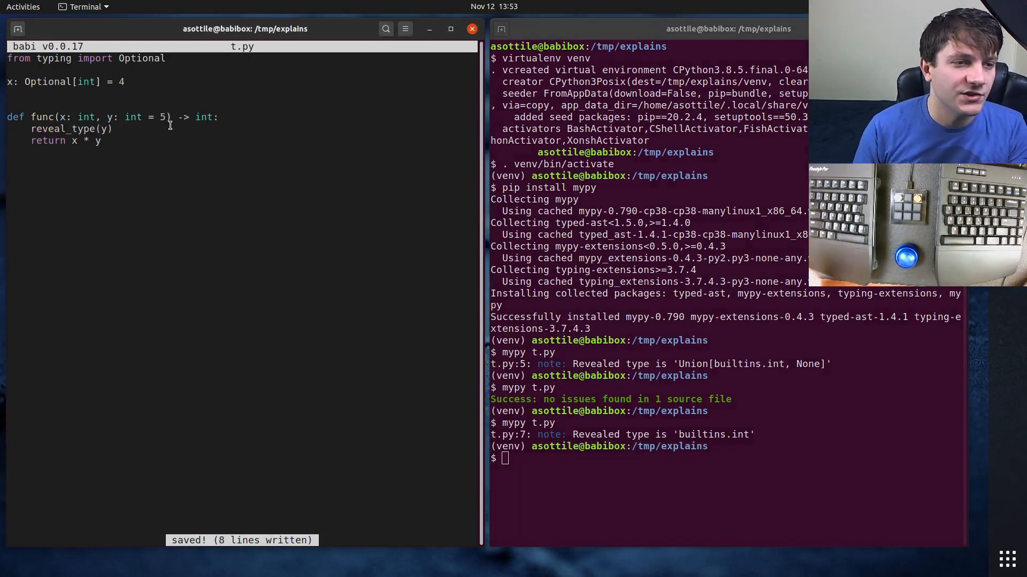
{"action": "key", "text": "Delete"}
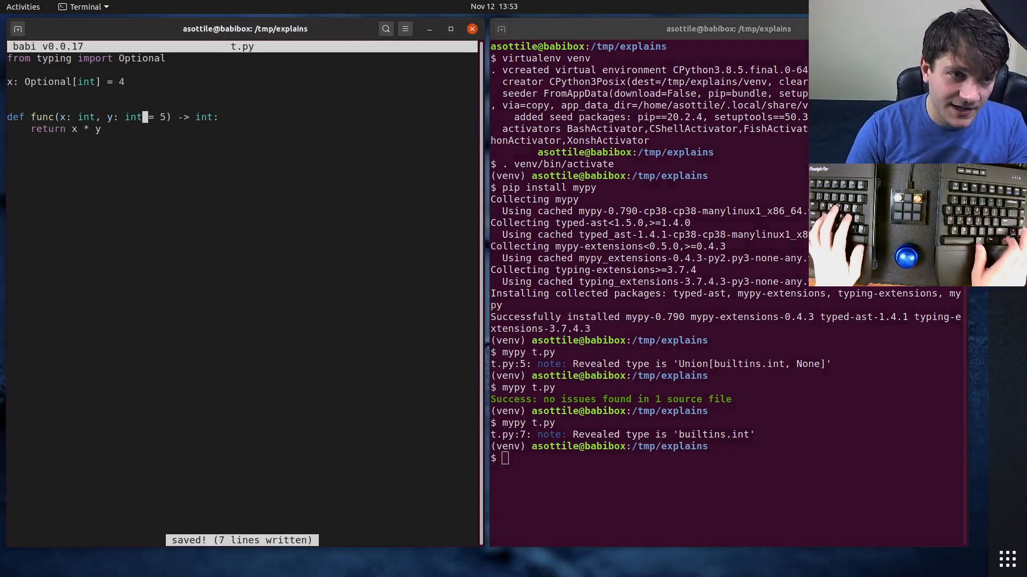
Annotate y as Optional[int], get mypy's unsupported '*' operand error, then try 'int | None'.
{"action": "type", "text": "Optional["}
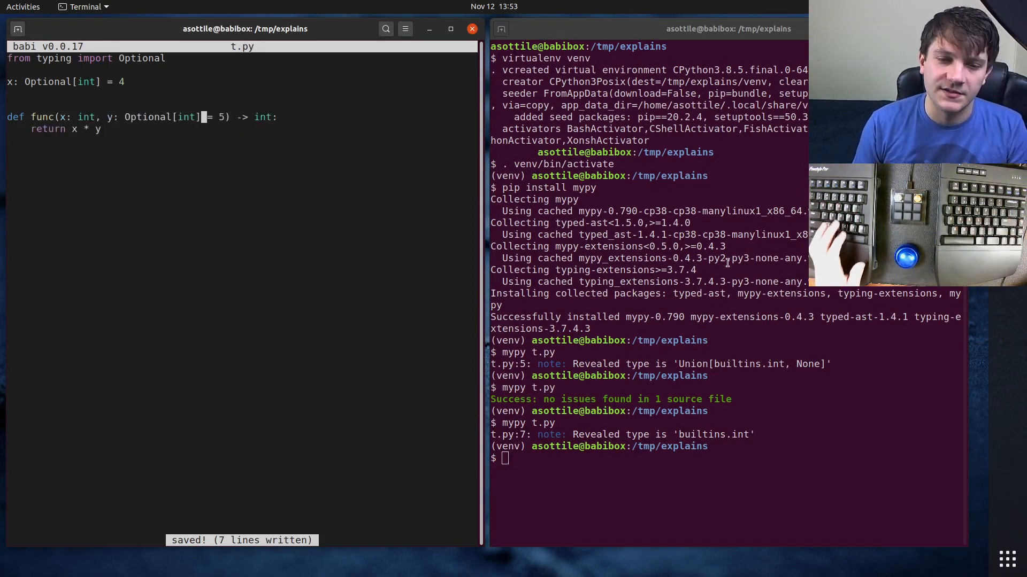
{"action": "key", "text": "Return"}
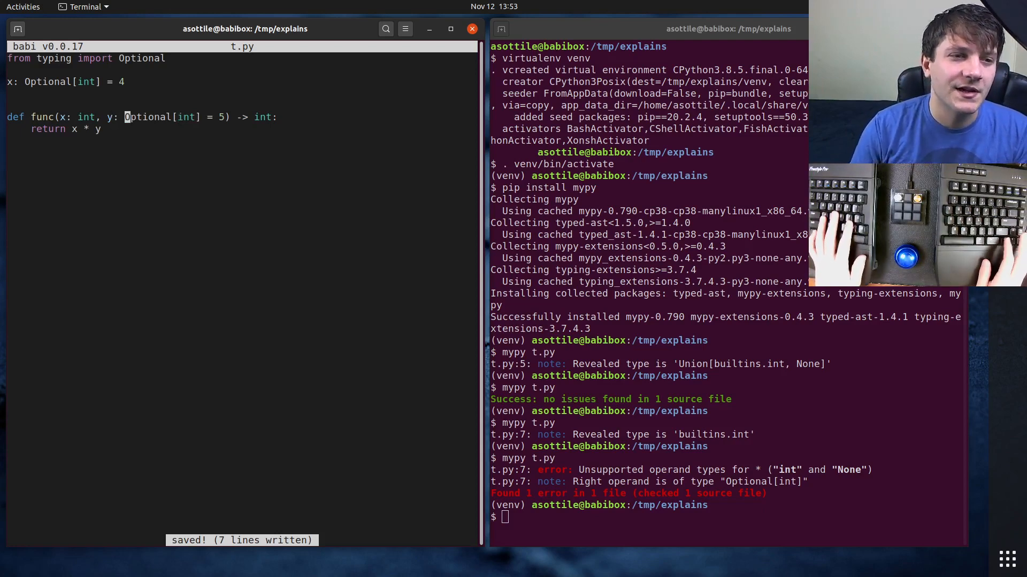
{"action": "type", "text": "int | None"}
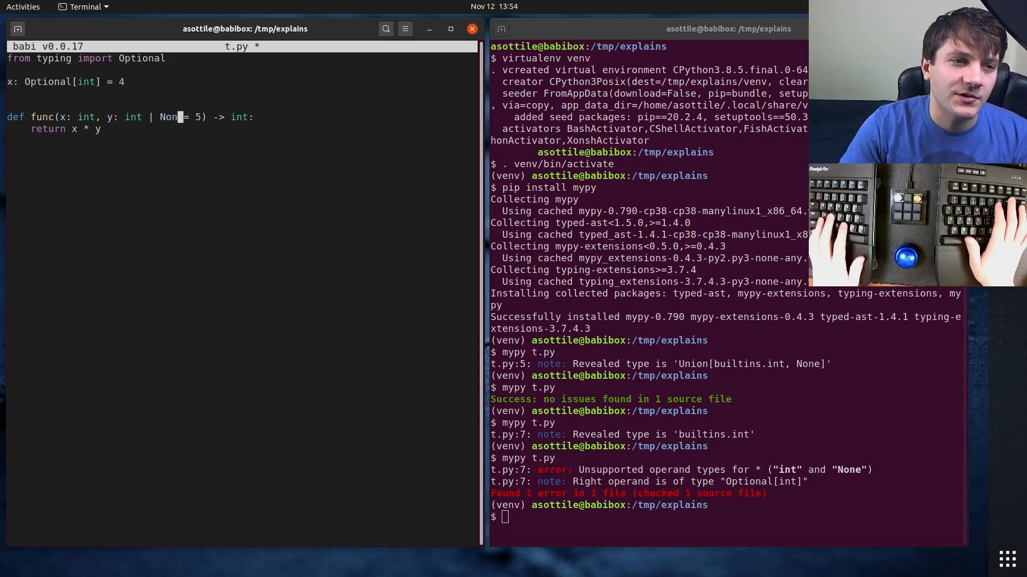
Revert y's annotation to 'int = 5' and save t.py.
{"action": "key", "text": "ctrl+s"}
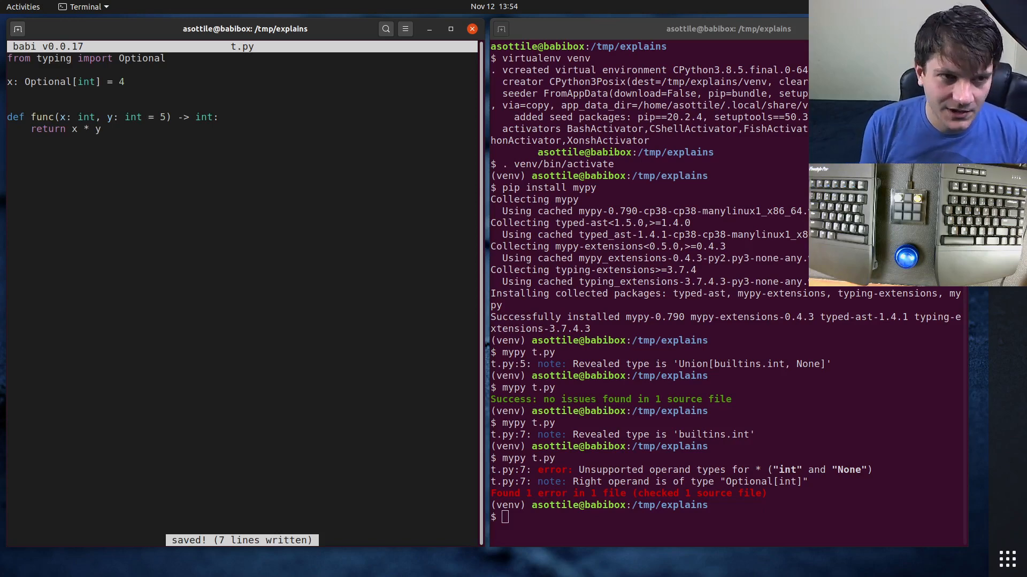
{"action": "mouse_move", "coordinate": [143, 117]}
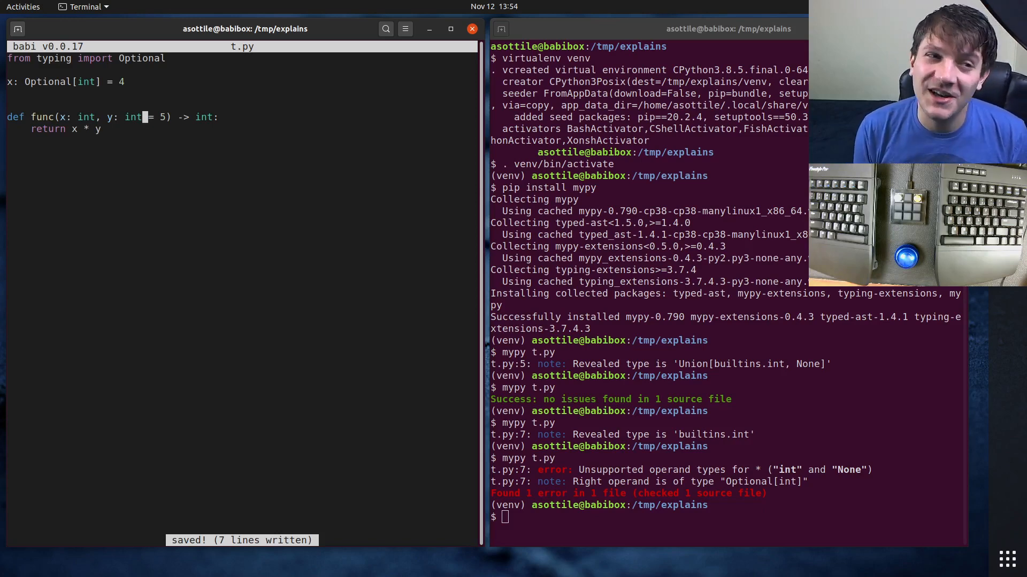